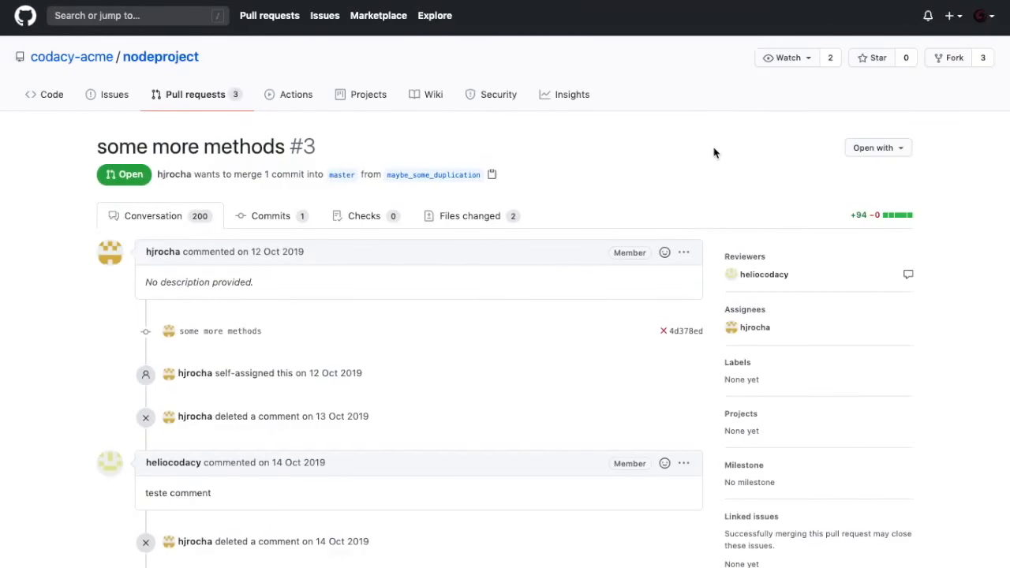
# Show the failing Codacy/PR Quality Review check's details, listing five new issues and one duplication
pyautogui.scroll(-3)
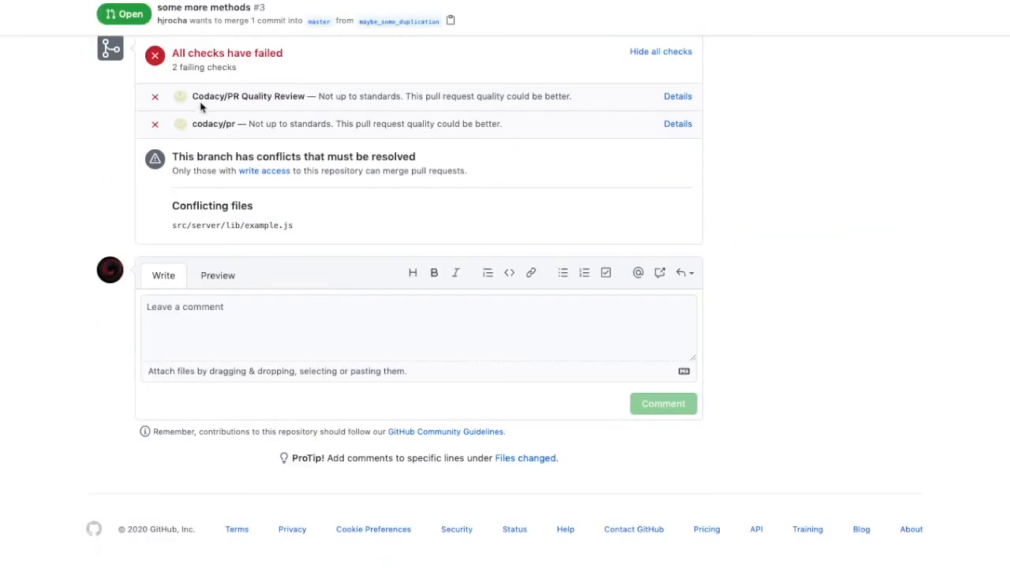
pyautogui.doubleClick(249, 97)
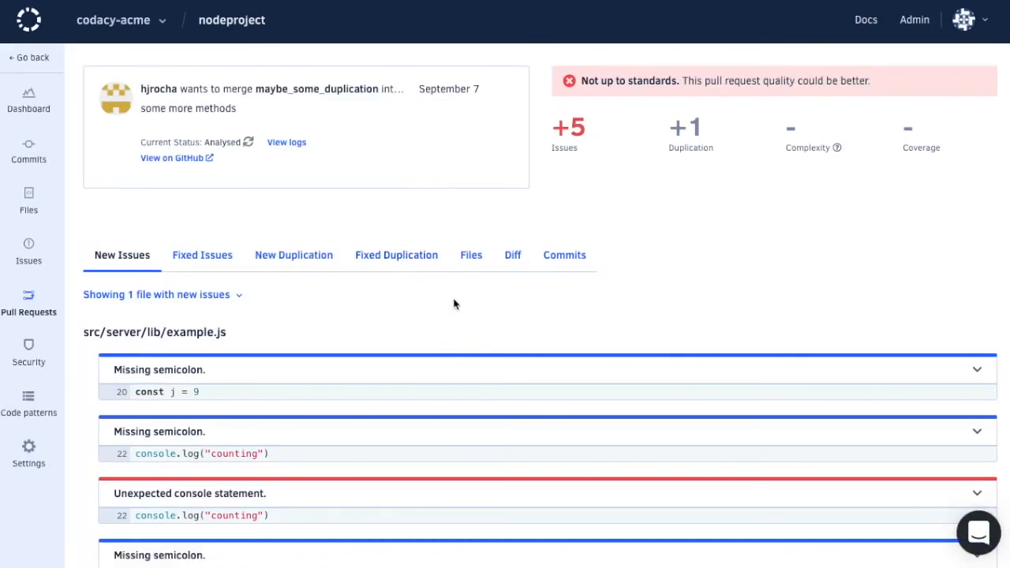
pyautogui.click(189, 492)
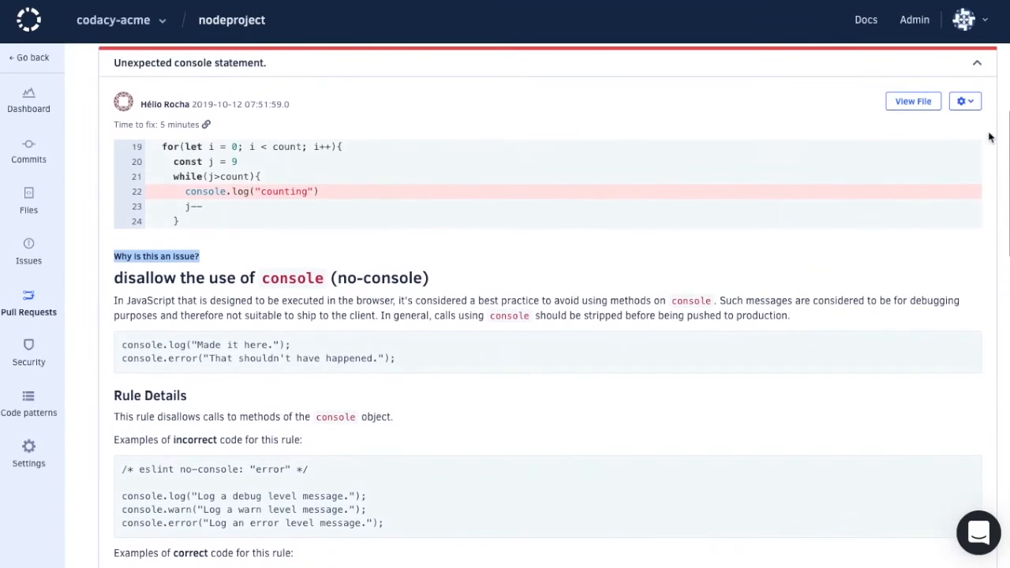
pyautogui.click(965, 101)
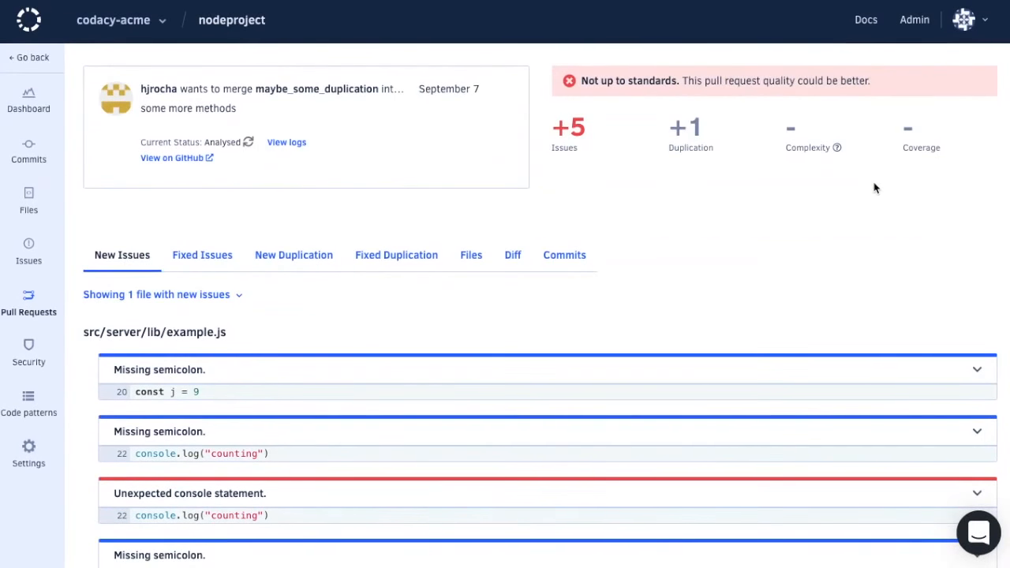
pyautogui.moveTo(878, 188)
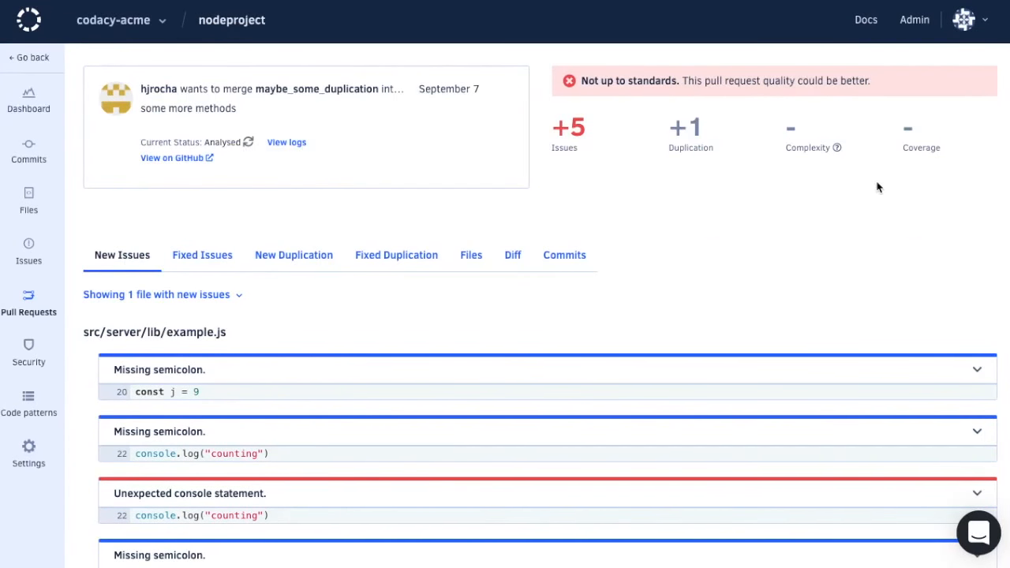
pyautogui.moveTo(710, 172)
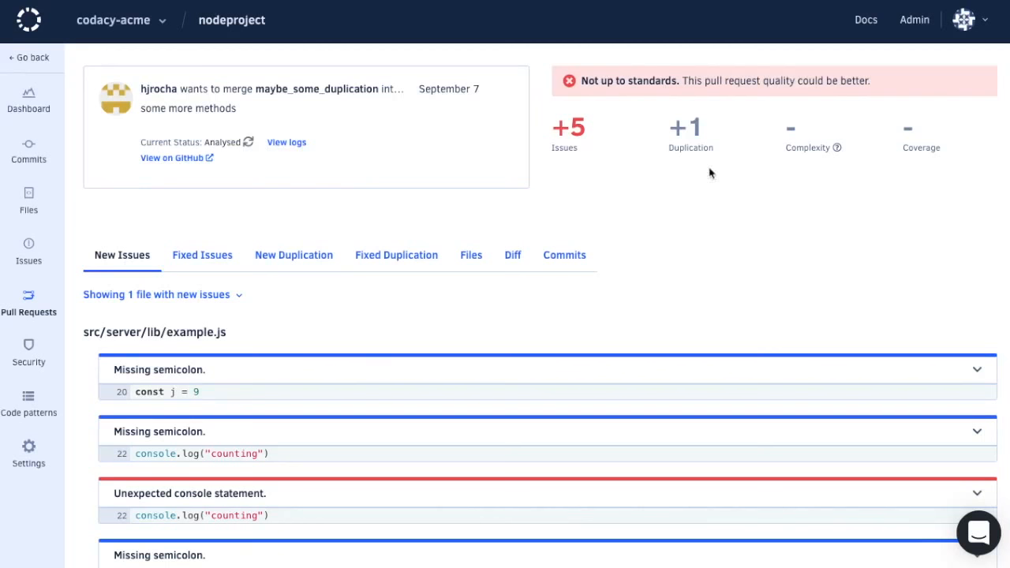
# Widen the nodeproject dashboard's Quality evolution chart to the last three months
pyautogui.click(29, 103)
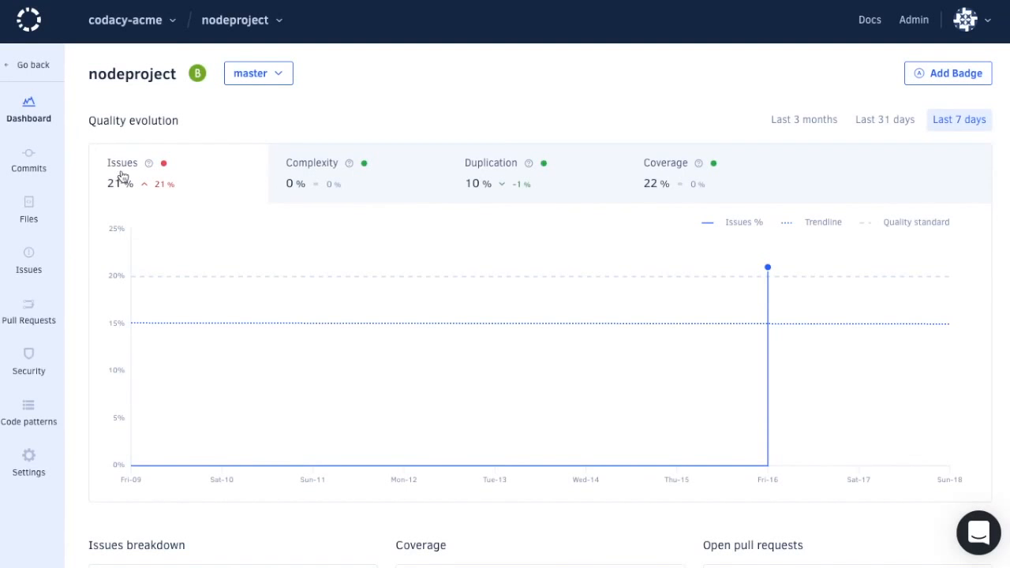
pyautogui.moveTo(335, 189)
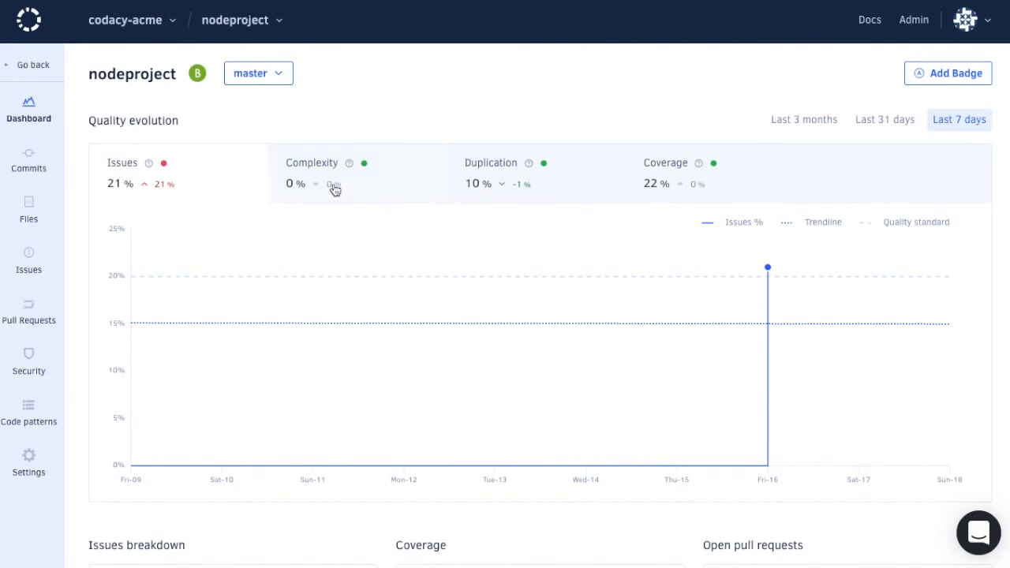
pyautogui.moveTo(648, 180)
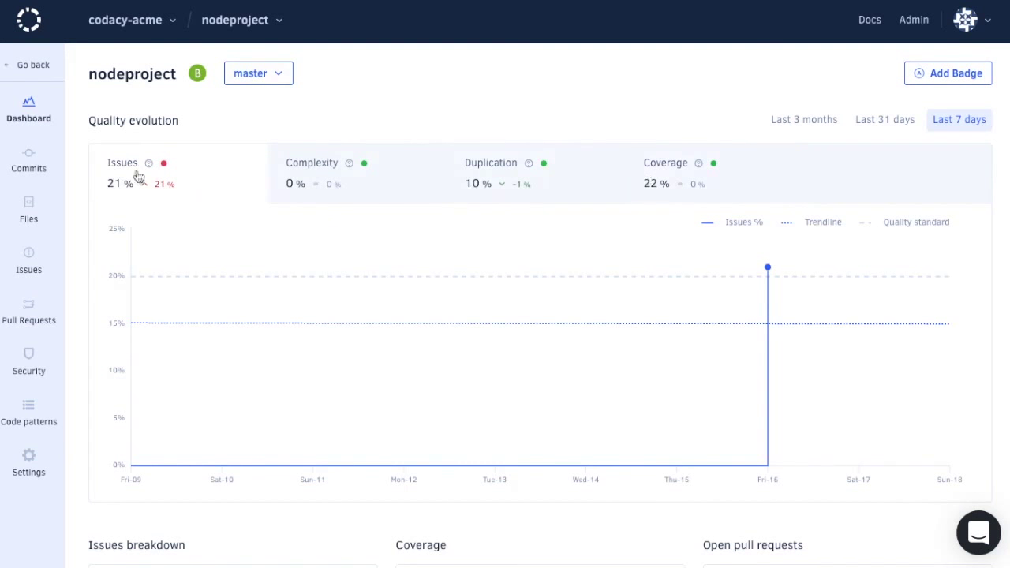
pyautogui.moveTo(486, 188)
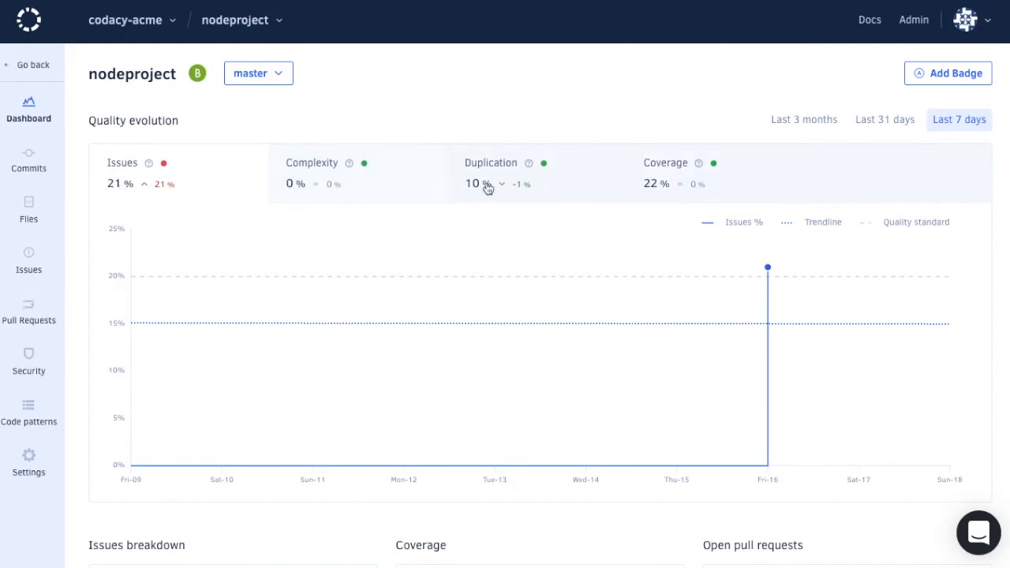
pyautogui.click(803, 120)
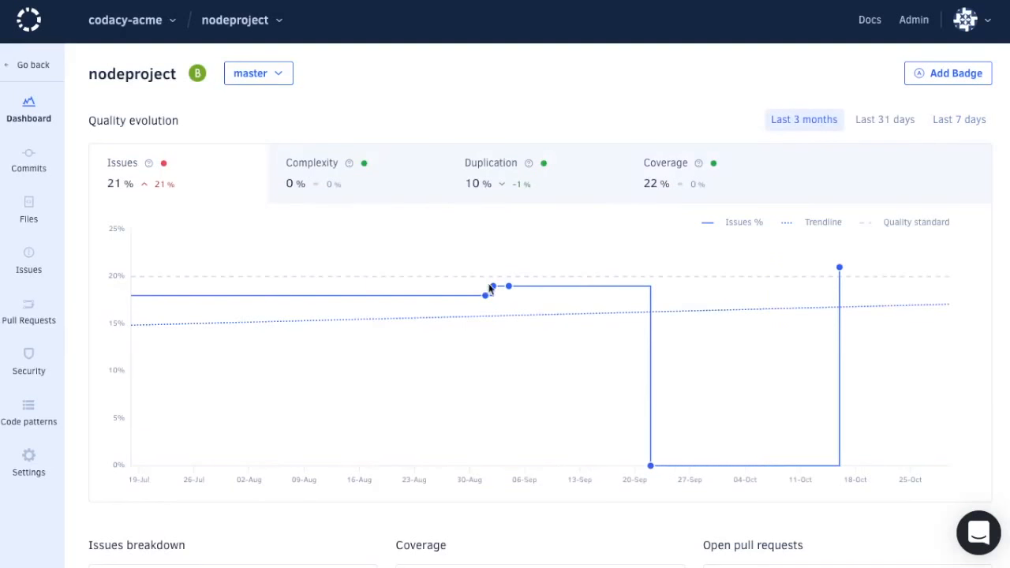
pyautogui.moveTo(795, 356)
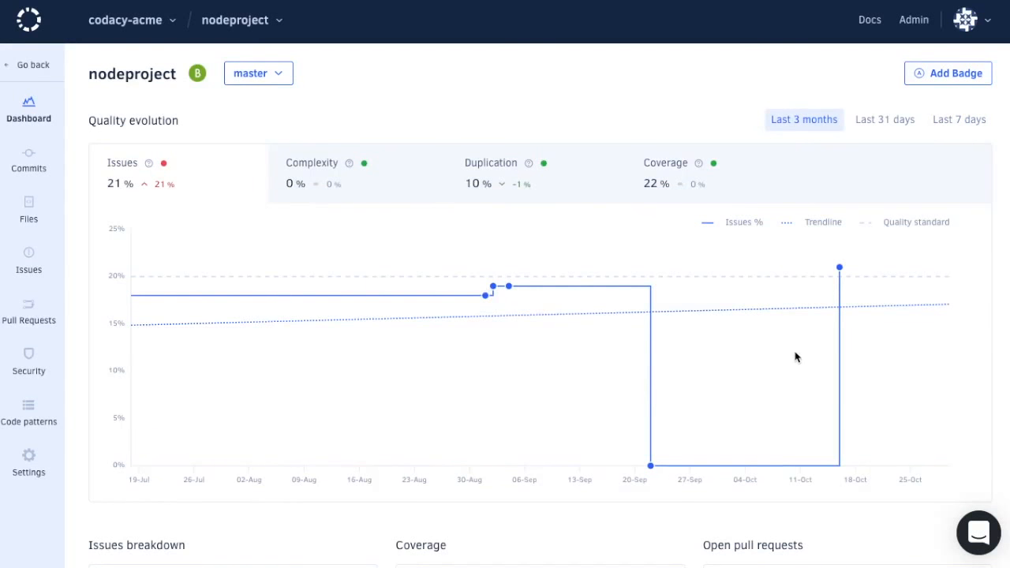
pyautogui.moveTo(247, 94)
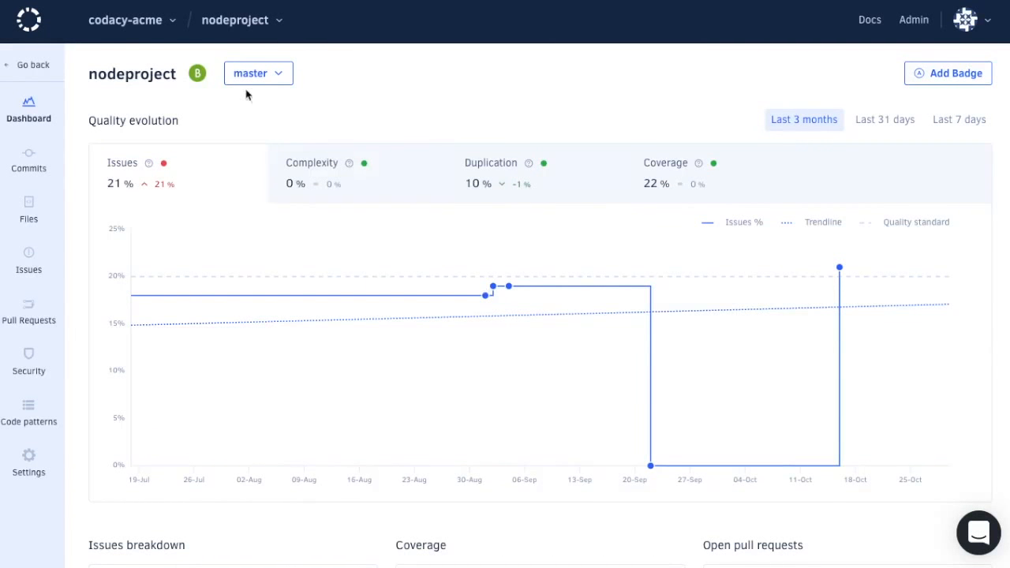
pyautogui.moveTo(185, 85)
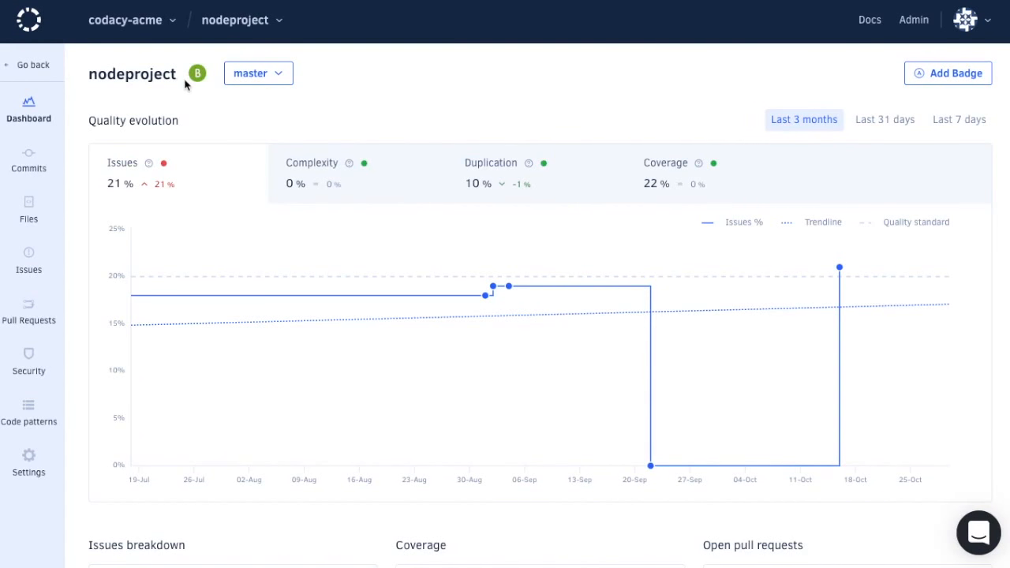
pyautogui.moveTo(976, 73)
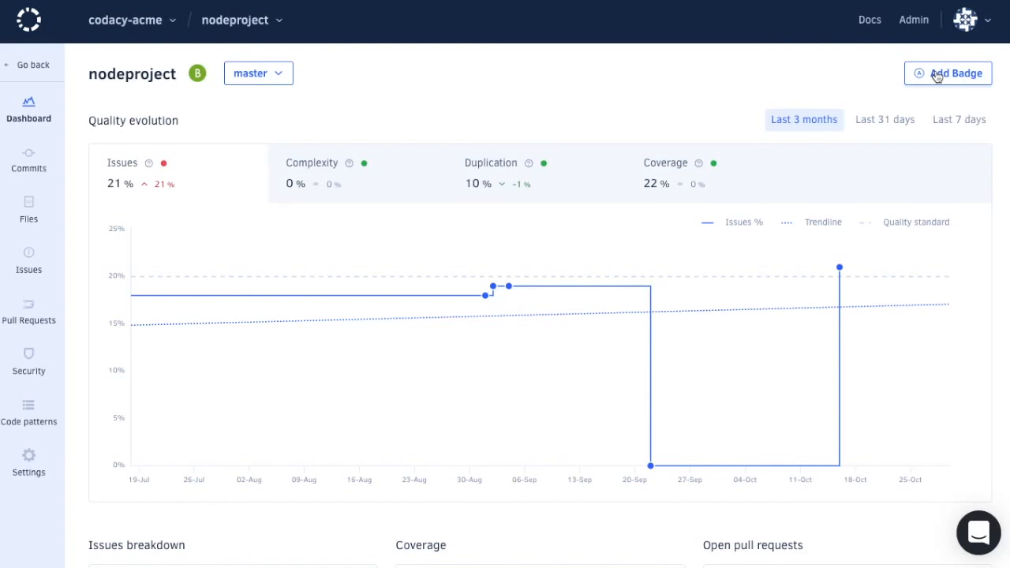
# Review the Issues breakdown, Coverage and Open pull requests cards, then reach nodeproject's code patterns list
pyautogui.scroll(-3)
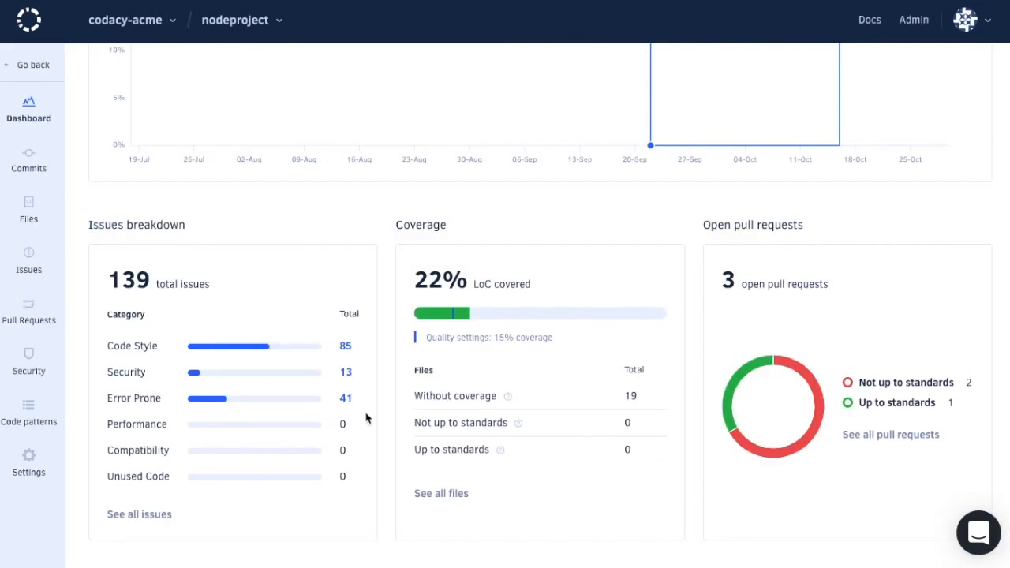
pyautogui.moveTo(369, 418)
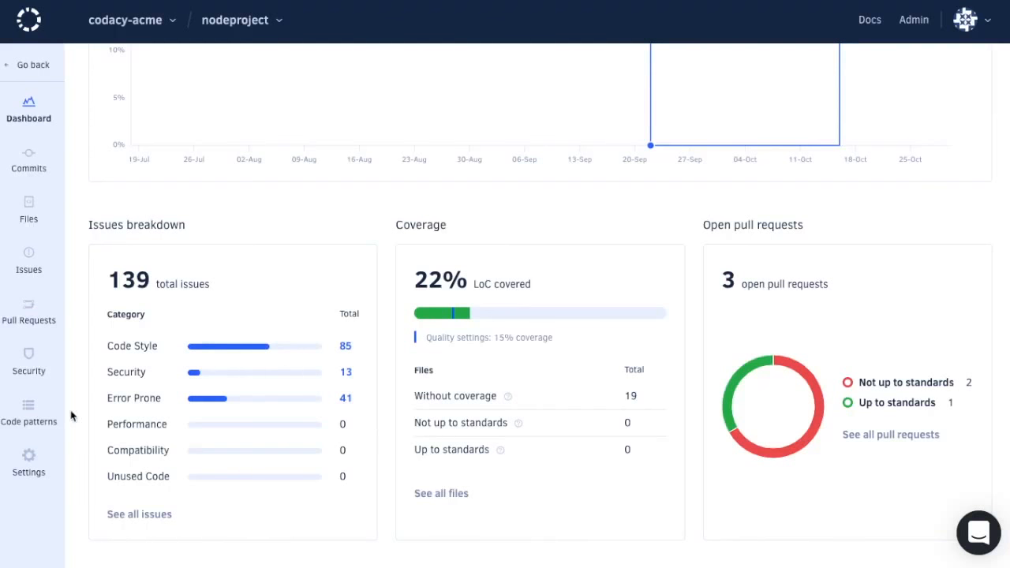
pyautogui.click(28, 402)
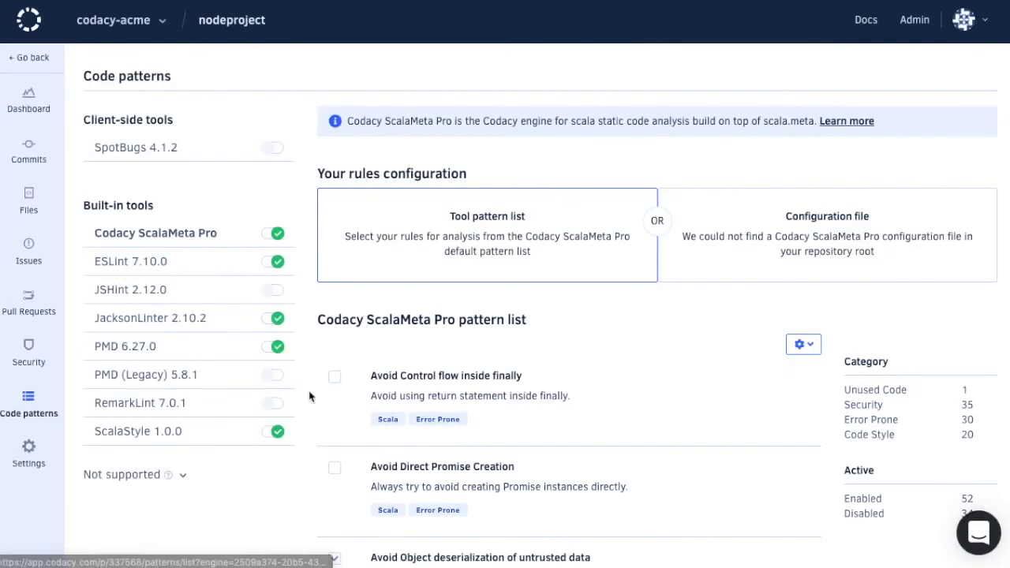
# Enable the untrusted-data deserialization ScalaMeta Pro pattern and land on the Codacy documentation home
pyautogui.scroll(-3)
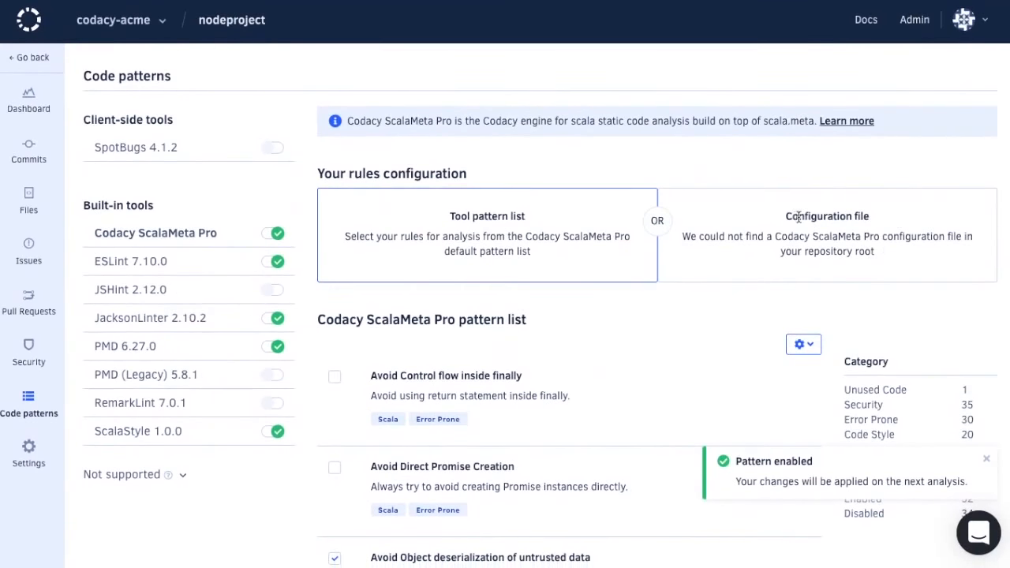
pyautogui.moveTo(896, 258)
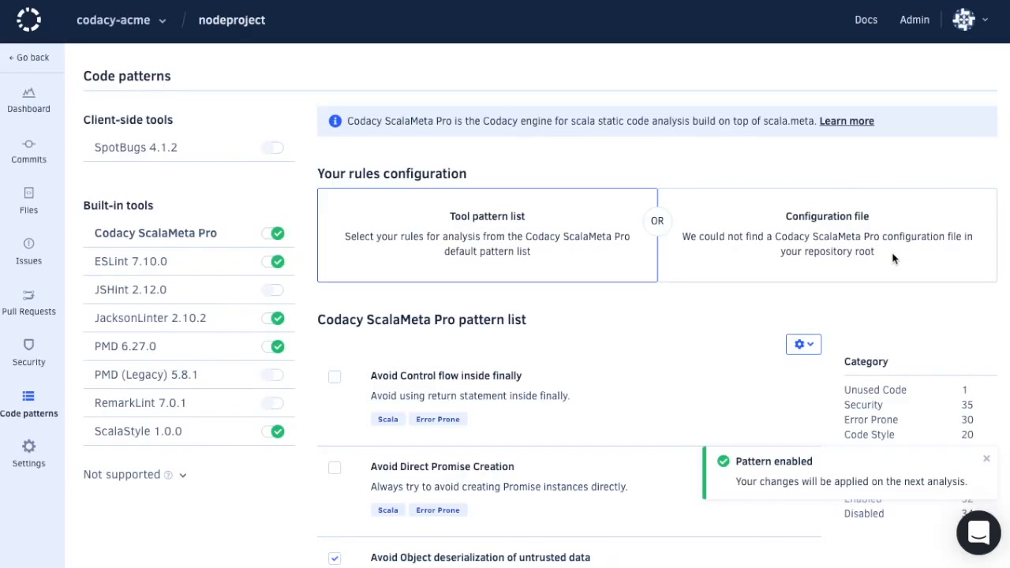
pyautogui.click(864, 19)
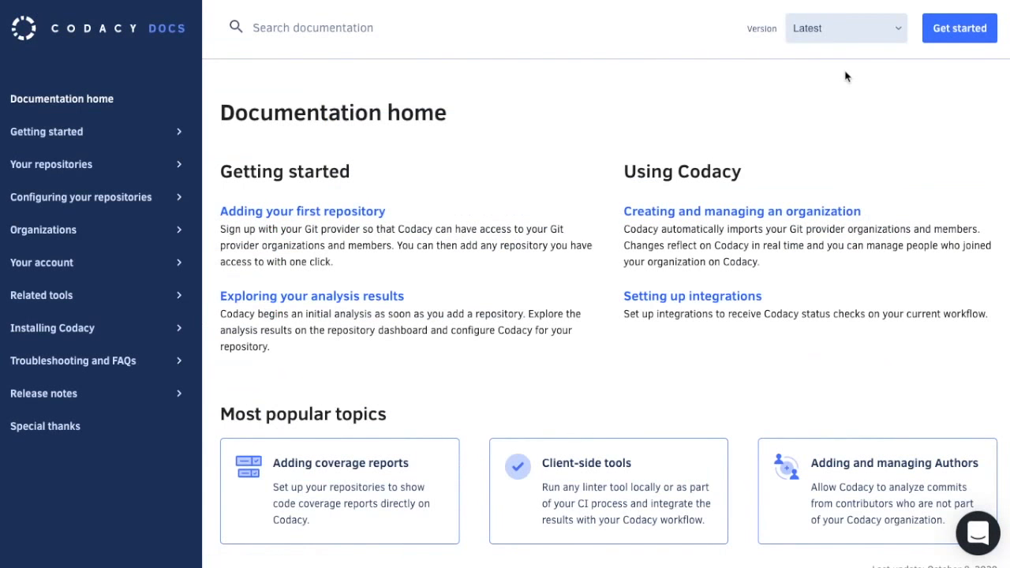